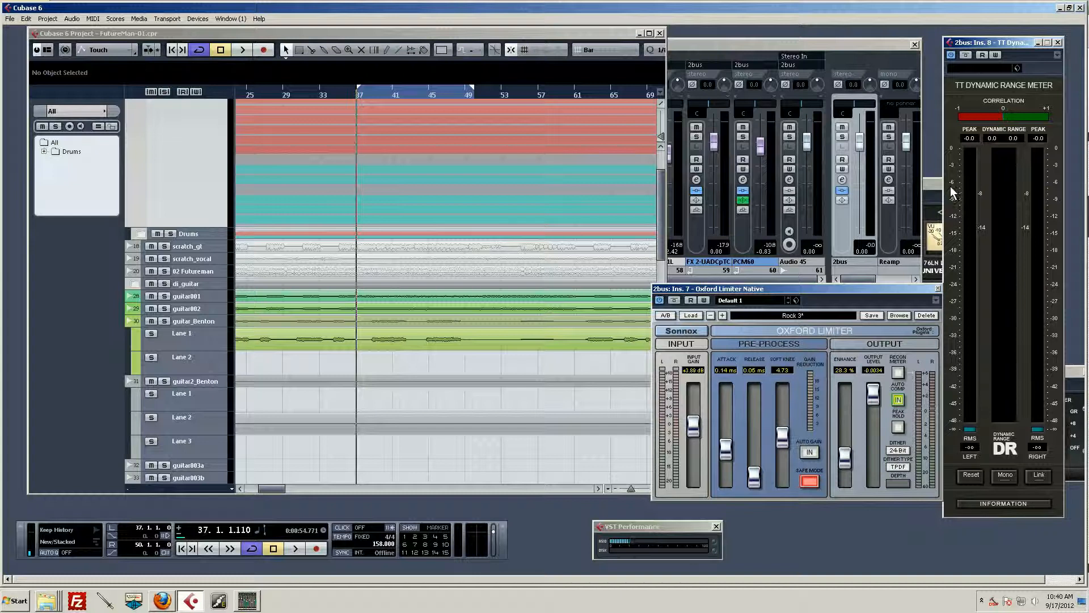
pyautogui.moveTo(971, 186)
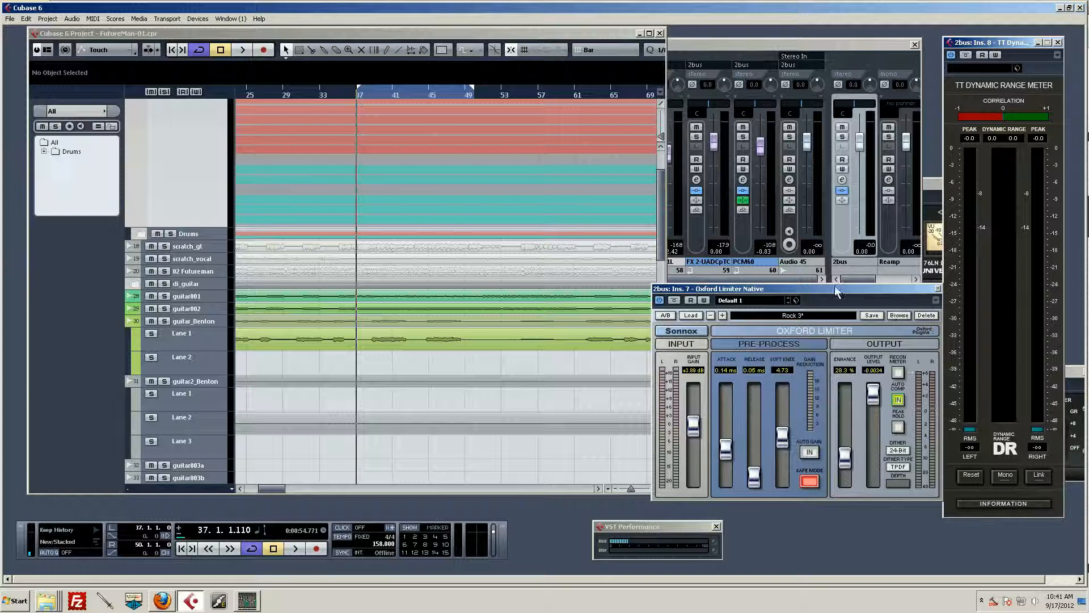
pyautogui.moveTo(851, 293)
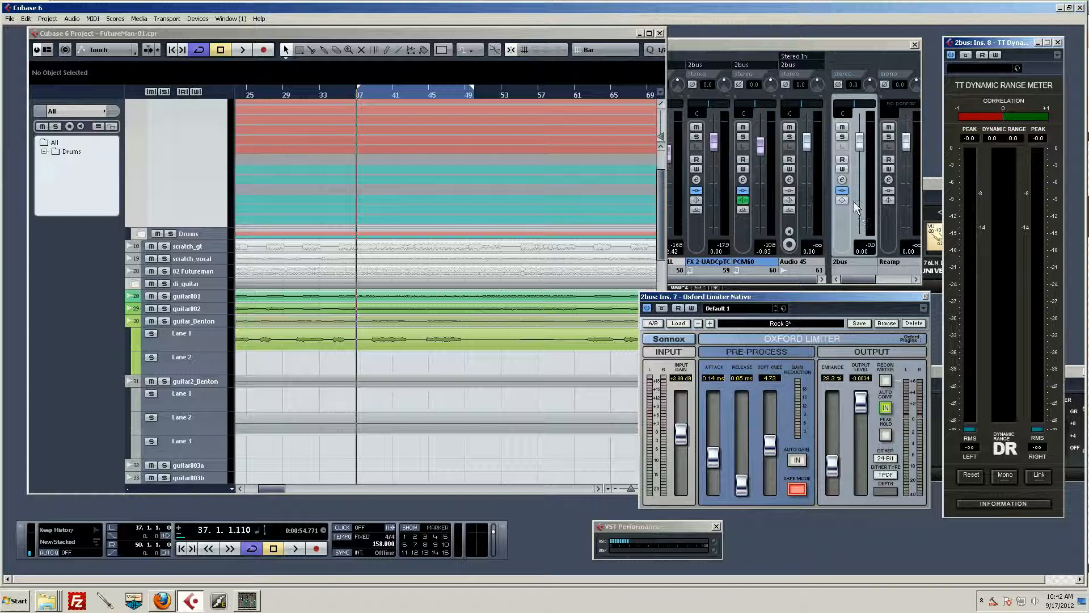
pyautogui.moveTo(843, 181)
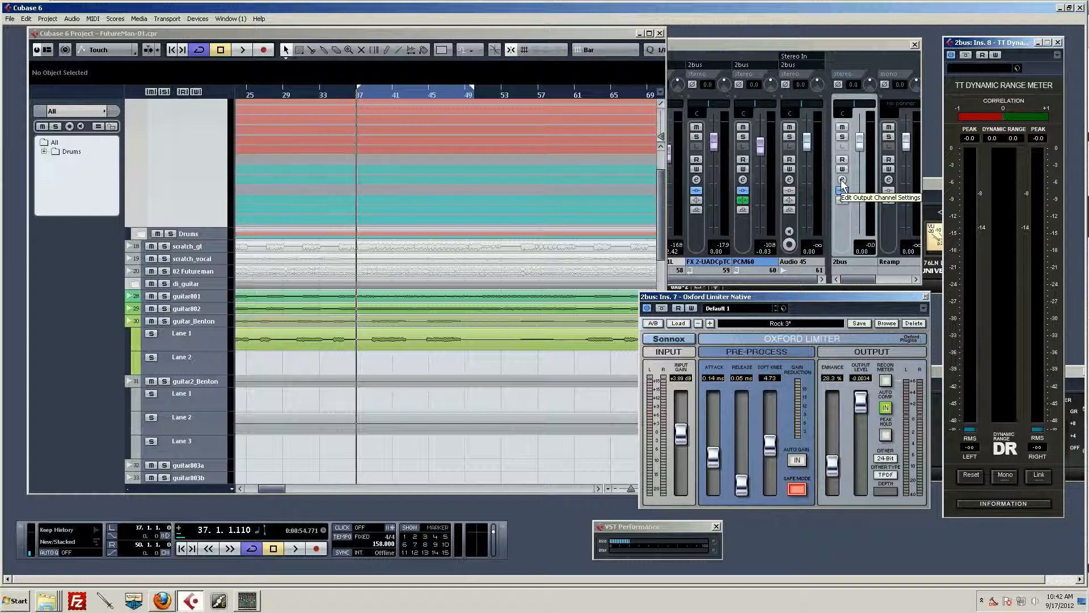